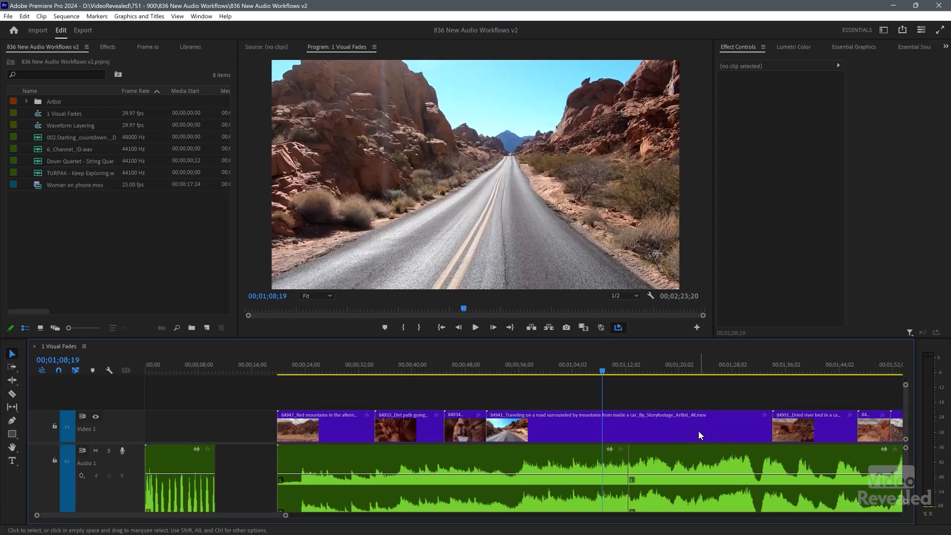
{"action": "mouse_move", "coordinate": [490, 396]}
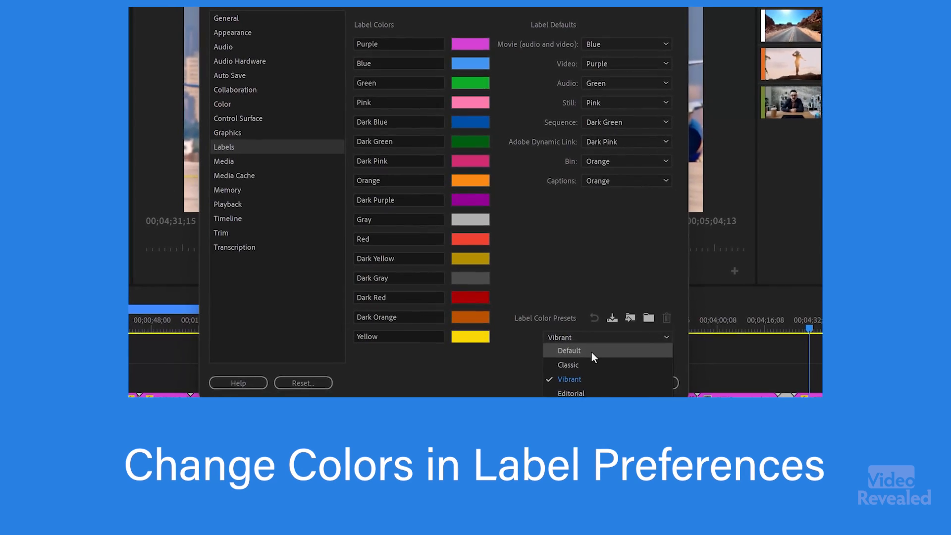
Apply the Default label colour preset in Preferences > Labels and confirm
{"action": "left_click", "coordinate": [568, 350]}
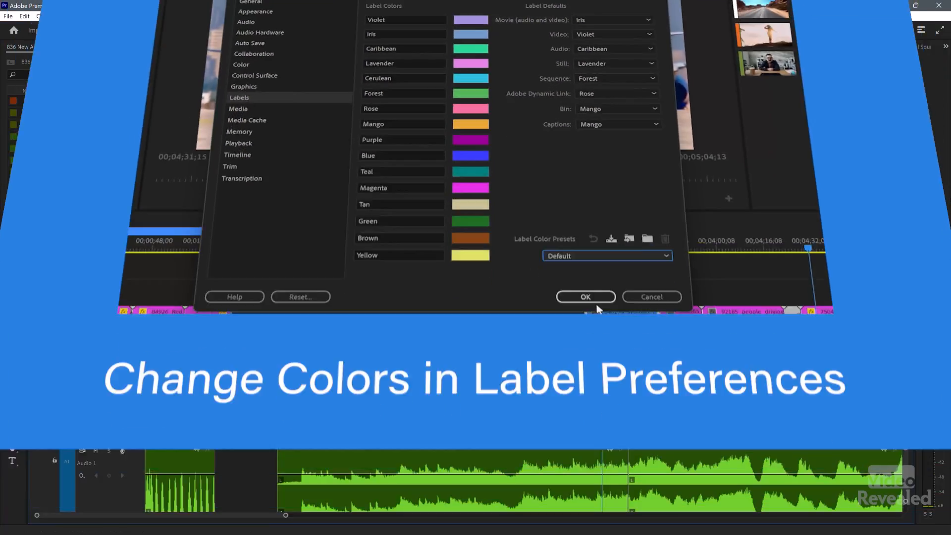
{"action": "left_click", "coordinate": [585, 296]}
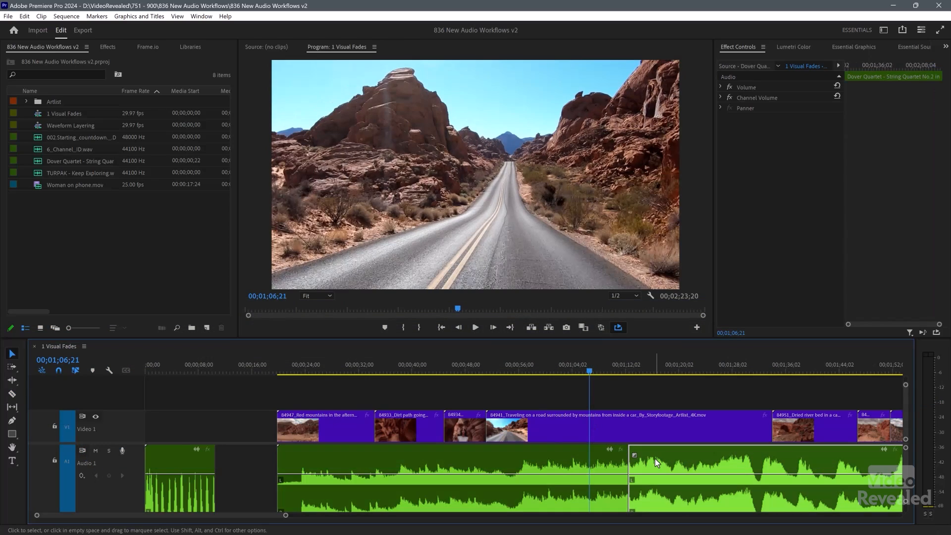
Create a crossfade at the edit where the two music clips meet on Audio 1
{"action": "left_click", "coordinate": [476, 326]}
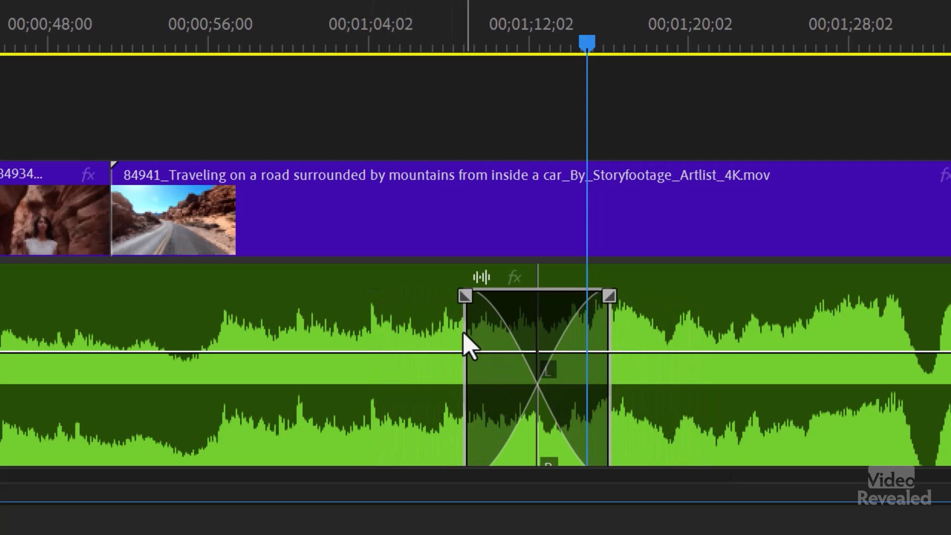
{"action": "left_click", "coordinate": [432, 40]}
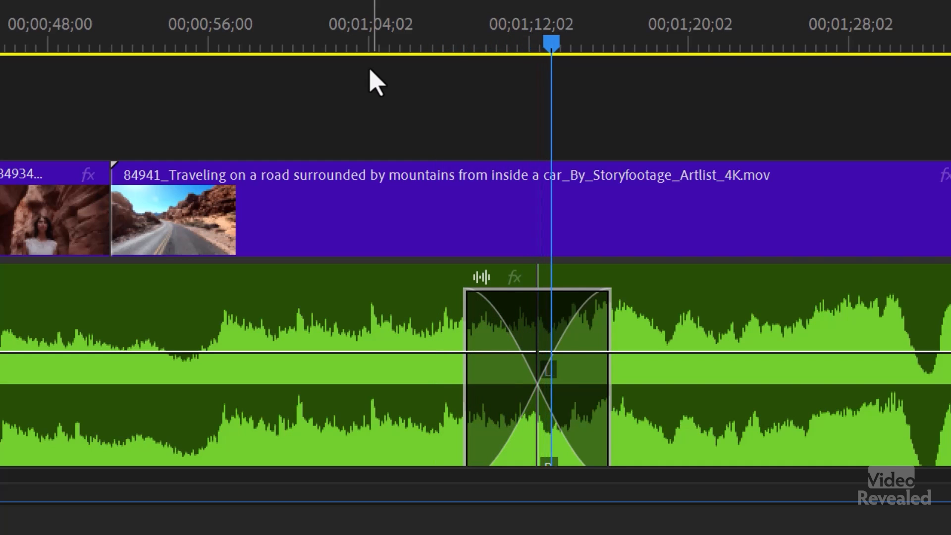
Set the selected music crossfade to Linear shape, fade value 33, about 17 seconds long
{"action": "left_click", "coordinate": [592, 40]}
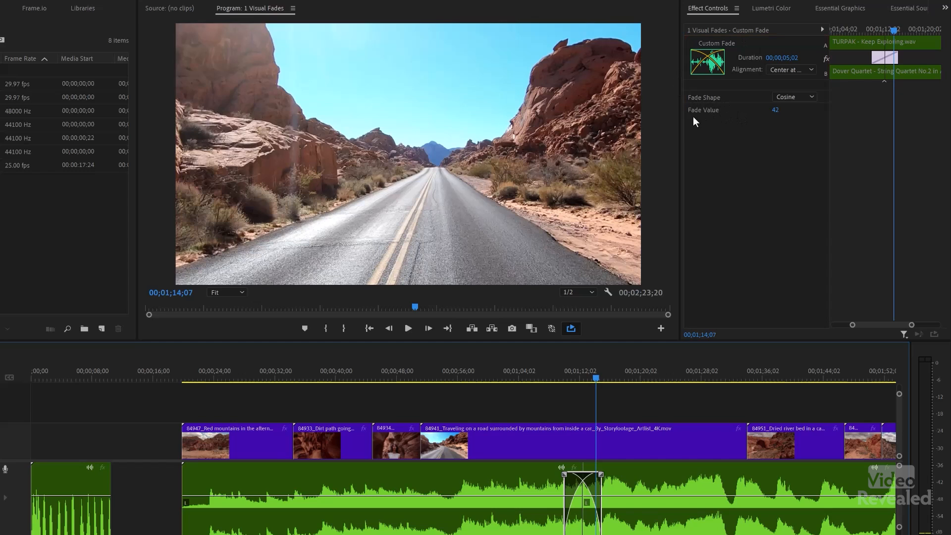
{"action": "mouse_move", "coordinate": [778, 118]}
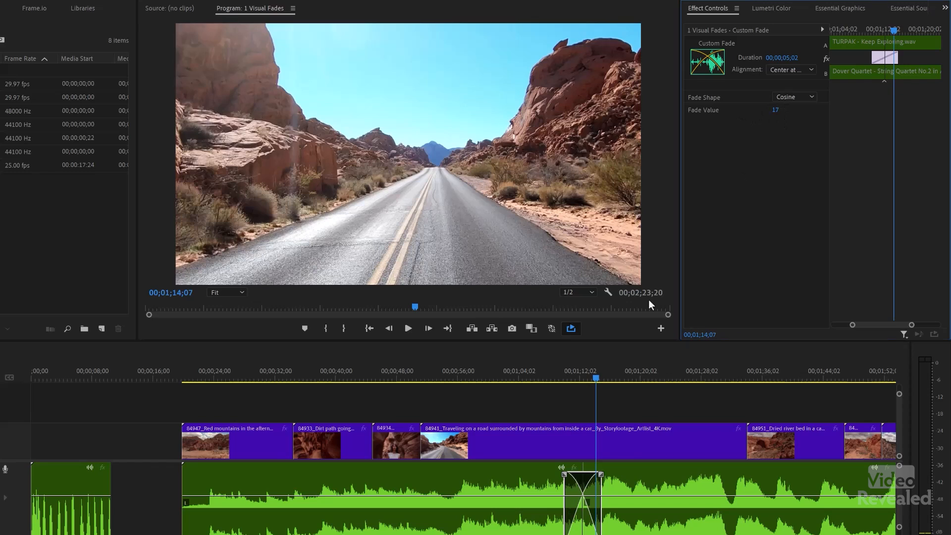
{"action": "left_click", "coordinate": [794, 96]}
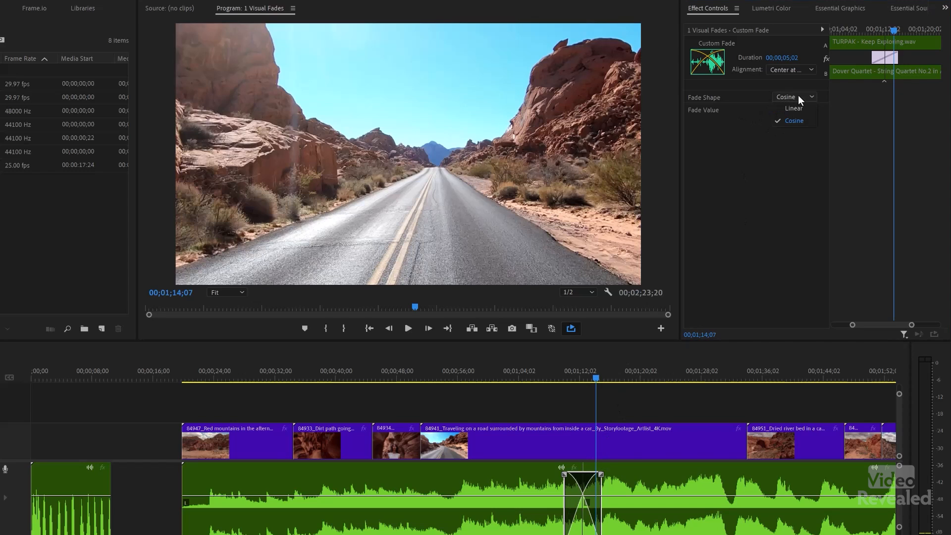
{"action": "left_click", "coordinate": [794, 108]}
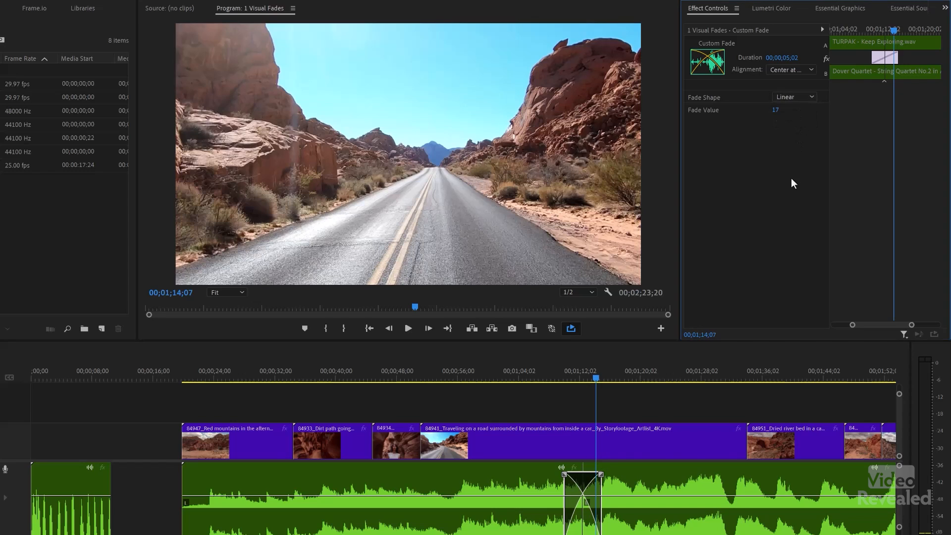
{"action": "left_click", "coordinate": [793, 97]}
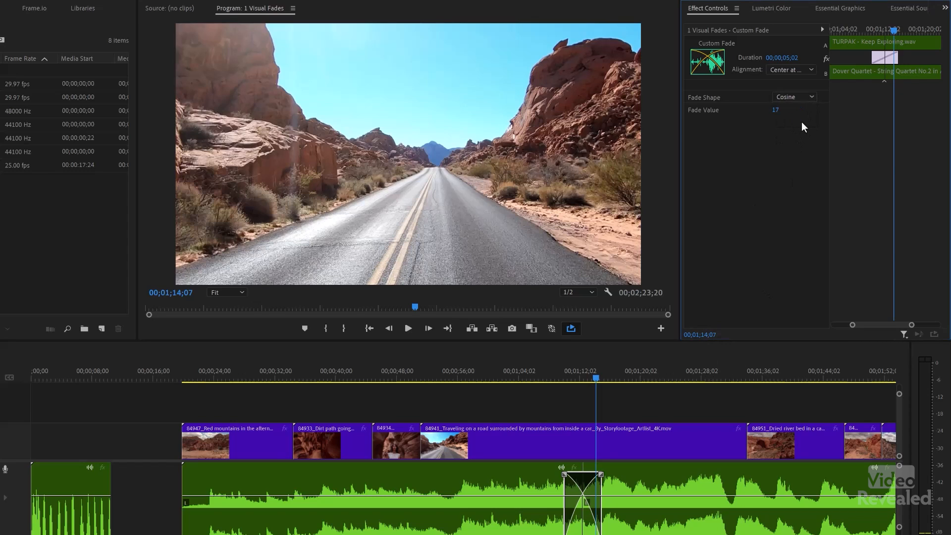
{"action": "mouse_move", "coordinate": [793, 103]}
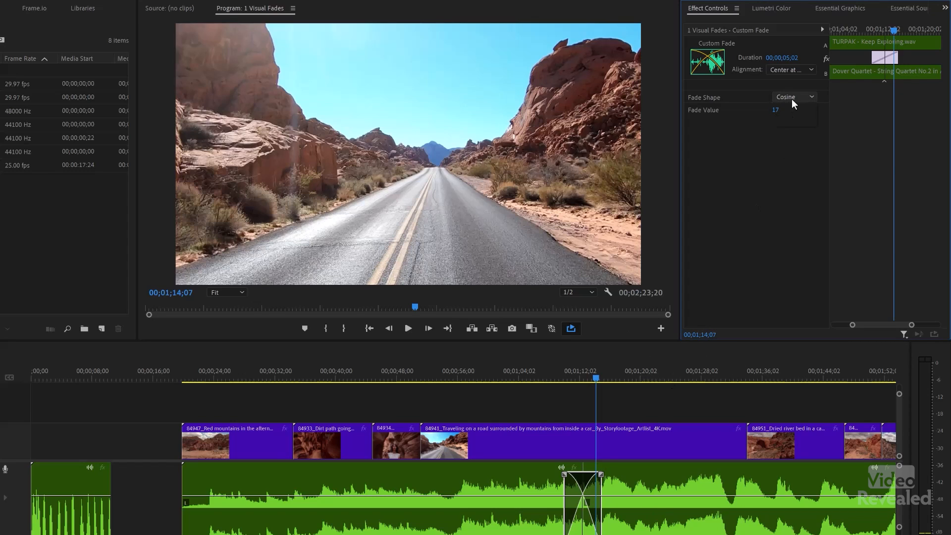
{"action": "left_click", "coordinate": [793, 96]}
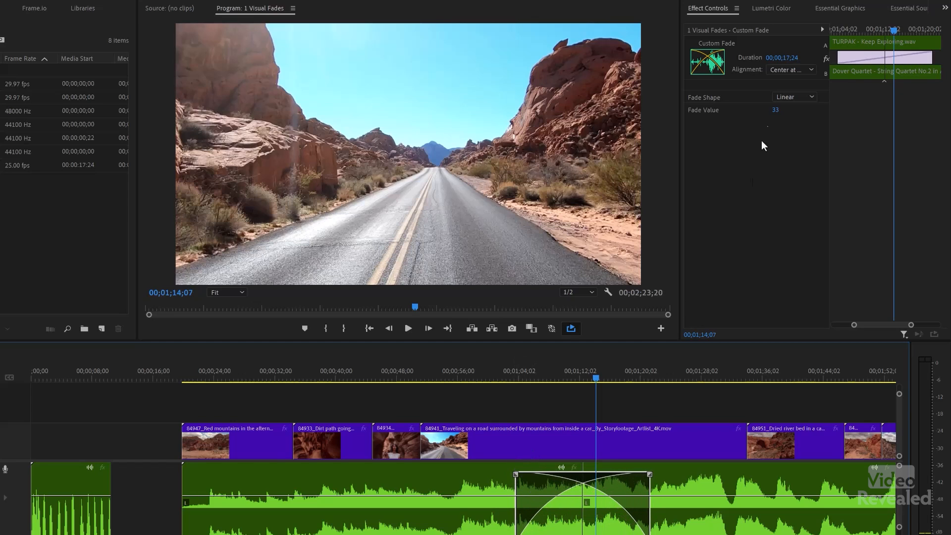
{"action": "left_click", "coordinate": [792, 96]}
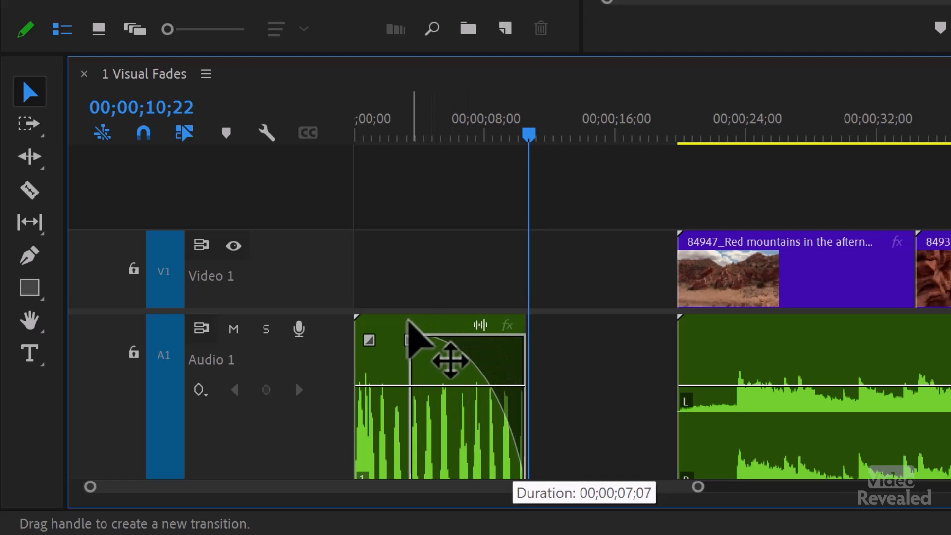
{"action": "mouse_move", "coordinate": [425, 176]}
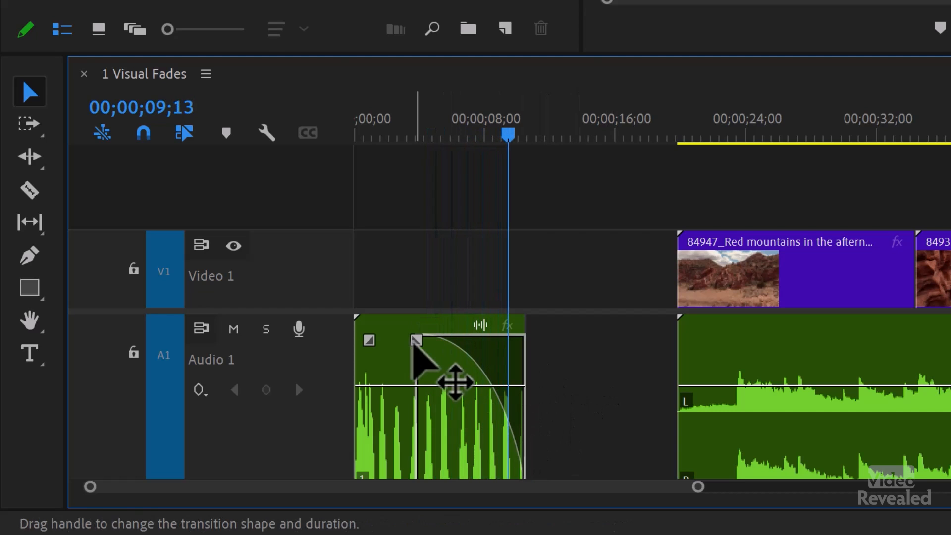
Reshape the first clip's fade-out to drop steeply near its start and park the playhead there
{"action": "left_click_drag", "start_coordinate": [418, 340], "coordinate": [418, 380]}
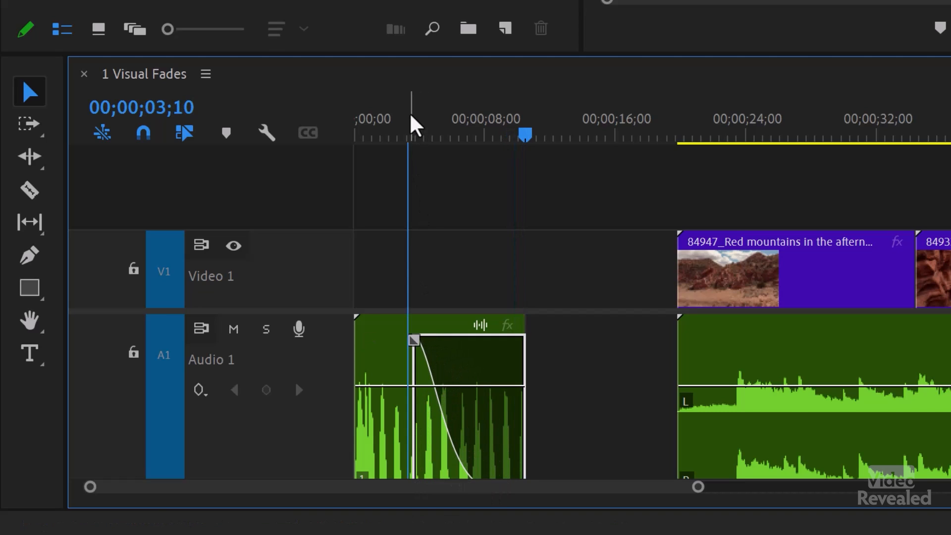
{"action": "left_click", "coordinate": [434, 134]}
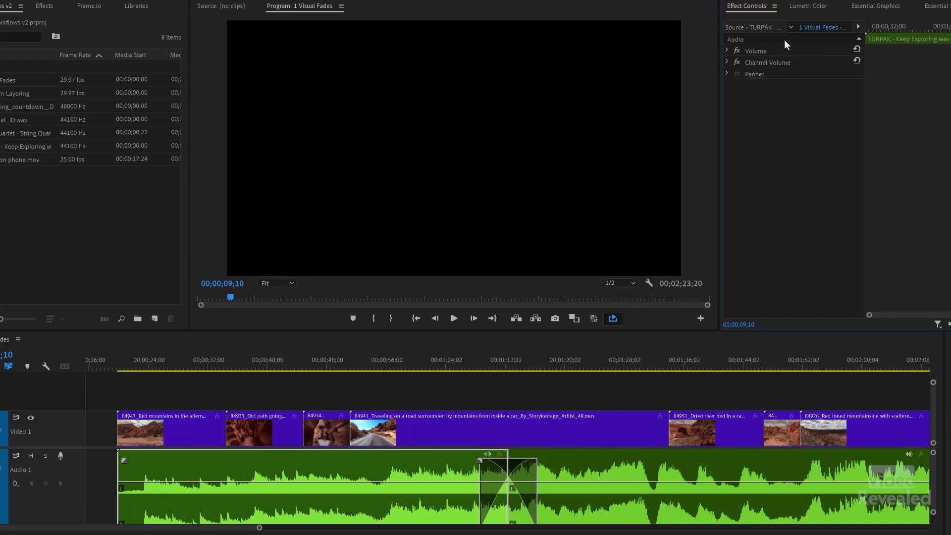
Show the Essential Sound tagging options for the untagged TURPAK - Keep Exploring.wav clip
{"action": "left_click", "coordinate": [726, 51]}
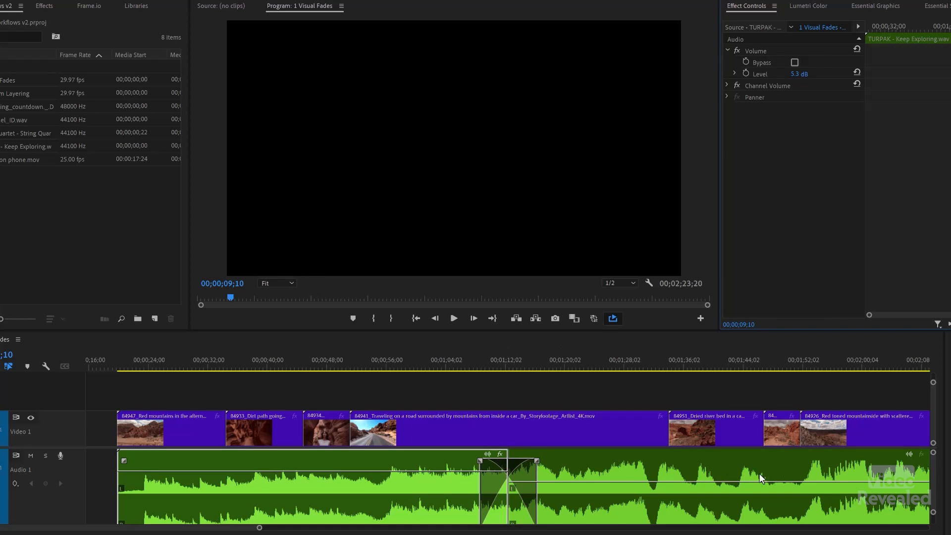
{"action": "mouse_move", "coordinate": [915, 475]}
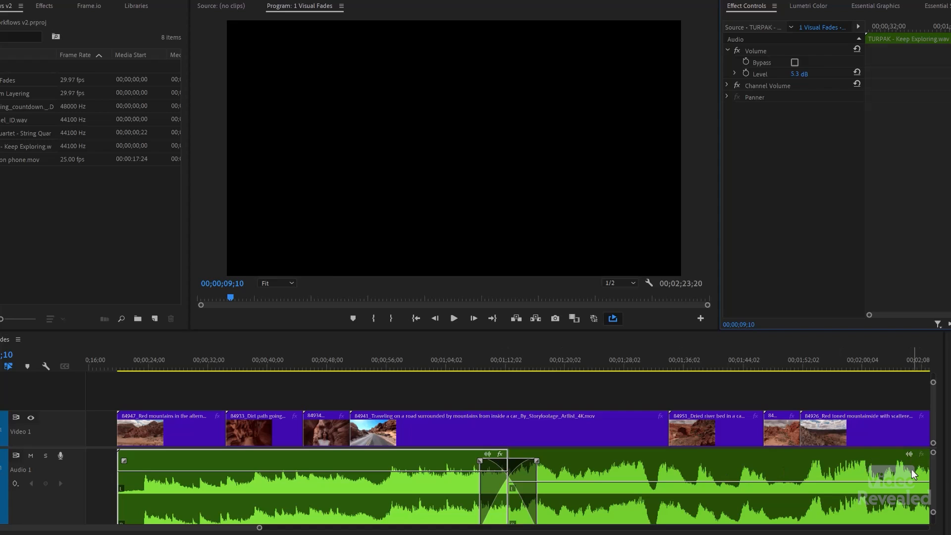
{"action": "mouse_move", "coordinate": [491, 459]}
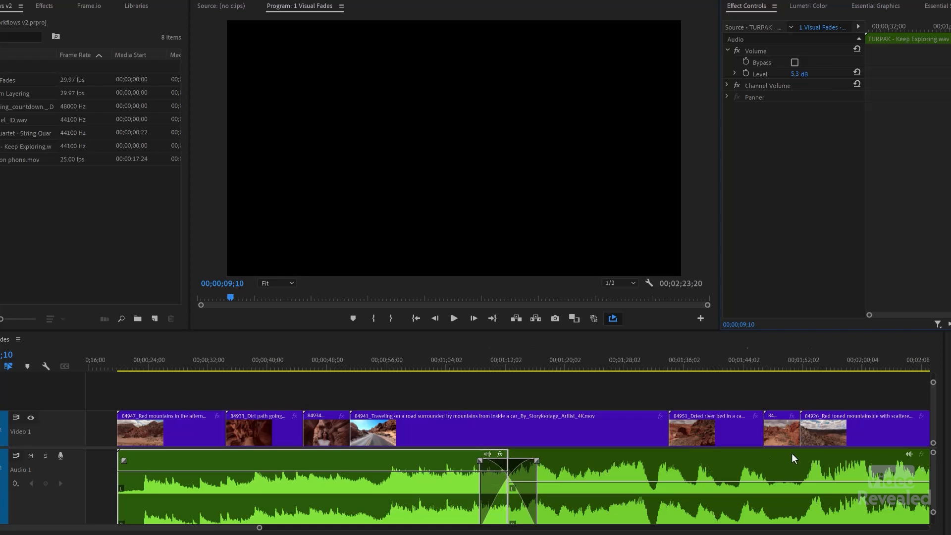
{"action": "left_click", "coordinate": [905, 6]}
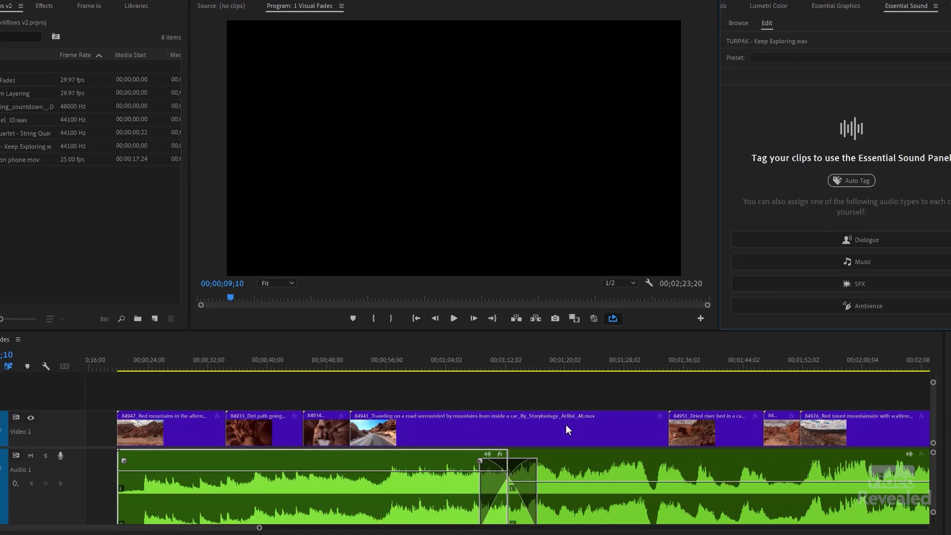
{"action": "mouse_move", "coordinate": [853, 200]}
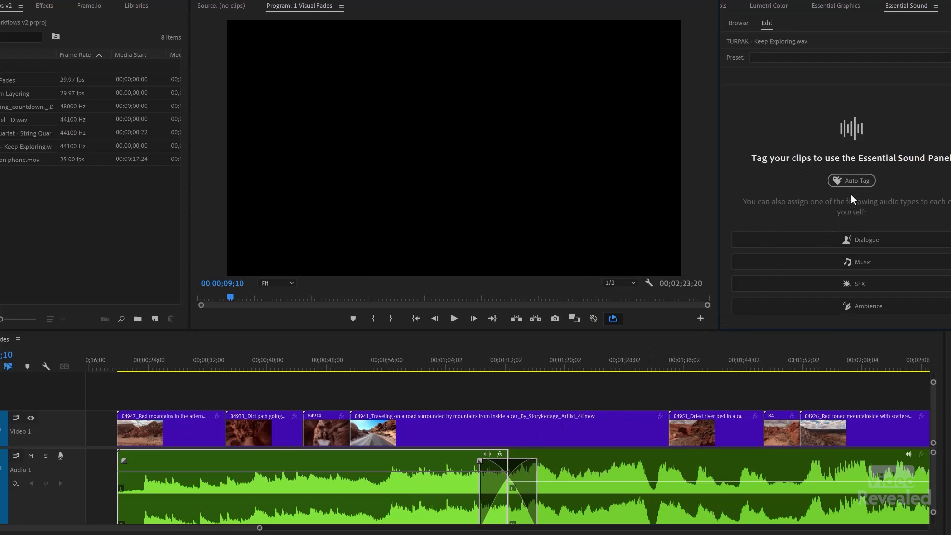
Auto Tag the Audio 1 clips as Music, then head to the Edit menu
{"action": "left_click", "coordinate": [861, 262]}
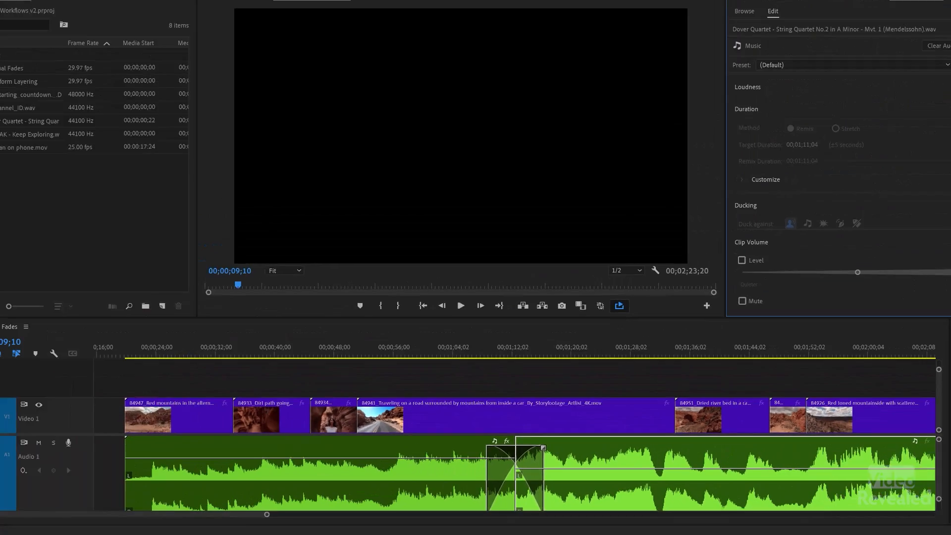
{"action": "left_click", "coordinate": [23, 17]}
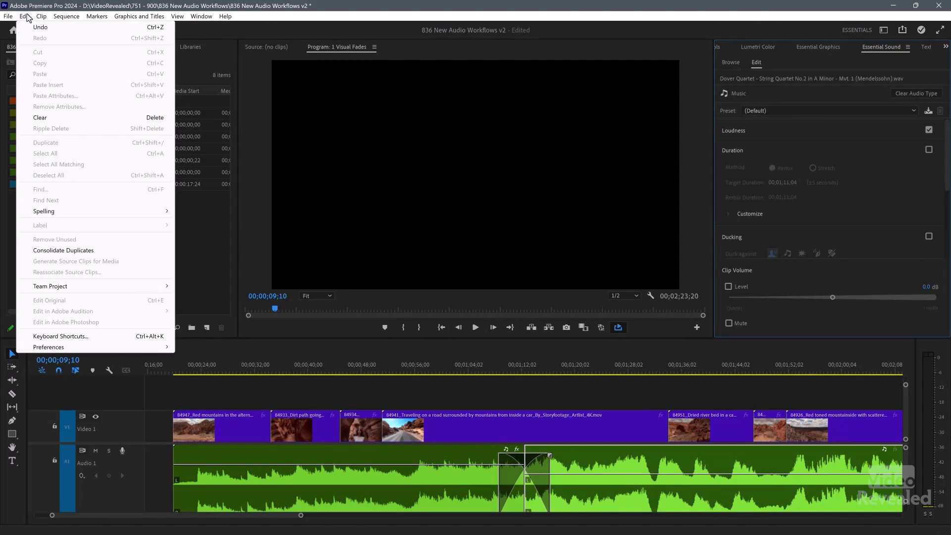
{"action": "mouse_move", "coordinate": [48, 347]}
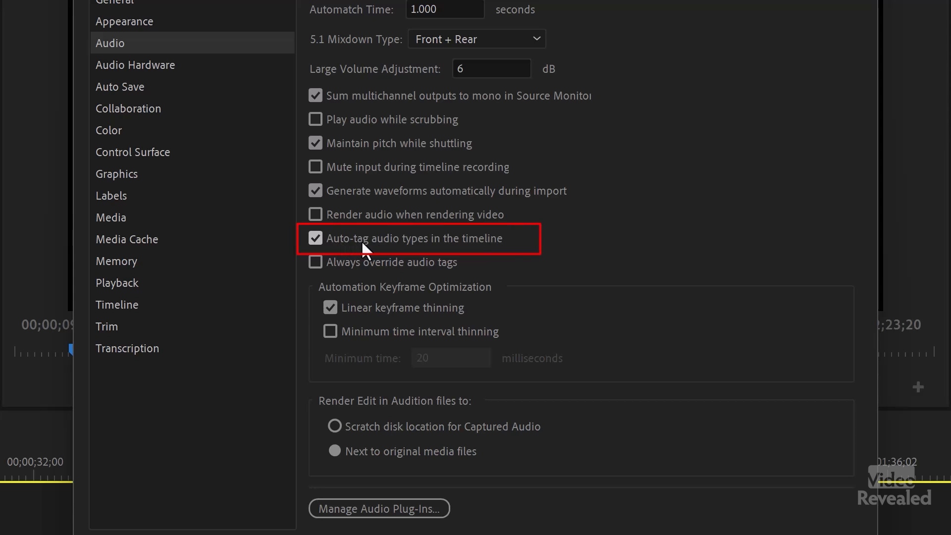
{"action": "mouse_move", "coordinate": [502, 248]}
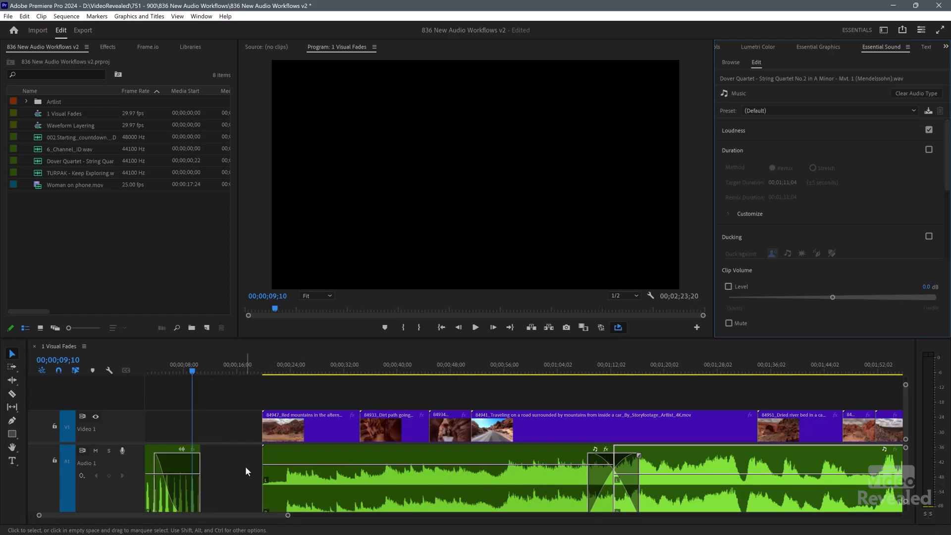
{"action": "mouse_move", "coordinate": [129, 465]}
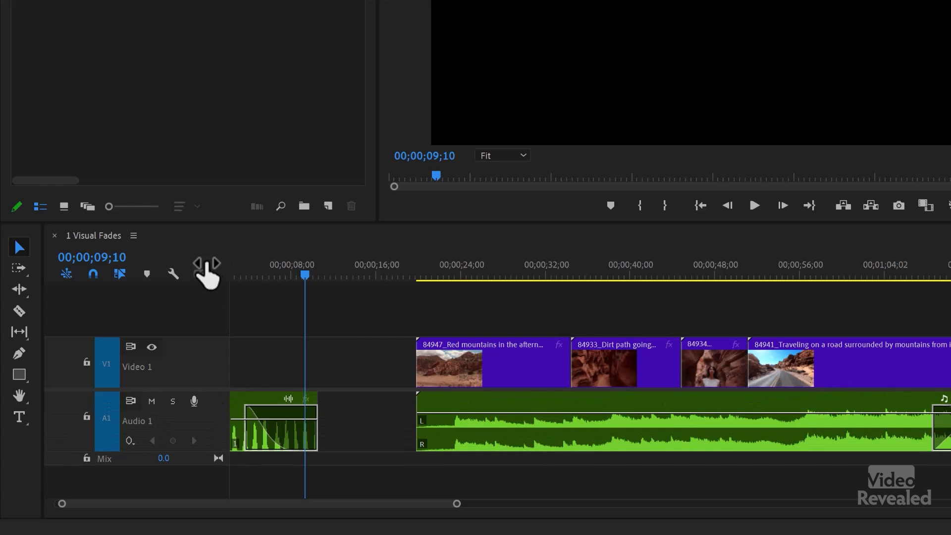
Turn off Show Audio Clip Header on Small Tracks in the Timeline Display Settings
{"action": "left_click", "coordinate": [172, 274]}
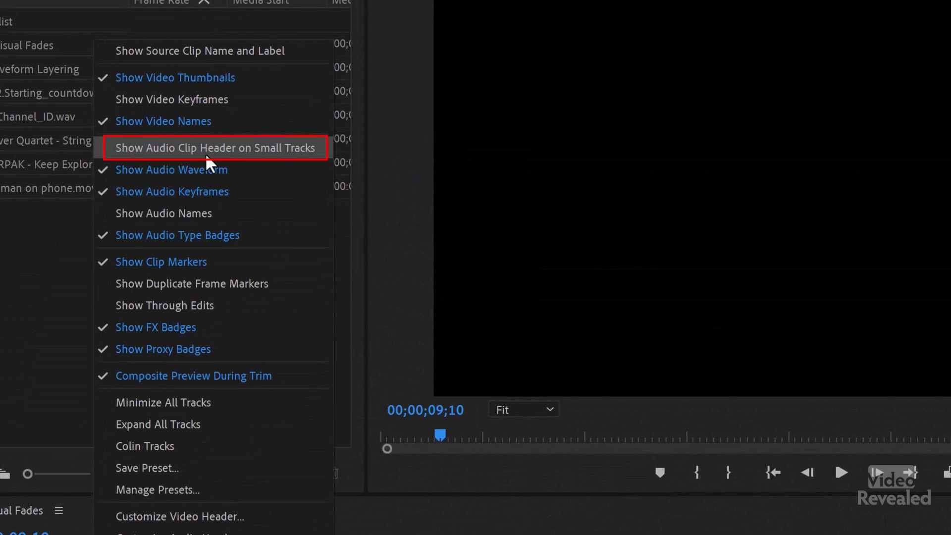
{"action": "mouse_move", "coordinate": [298, 155]}
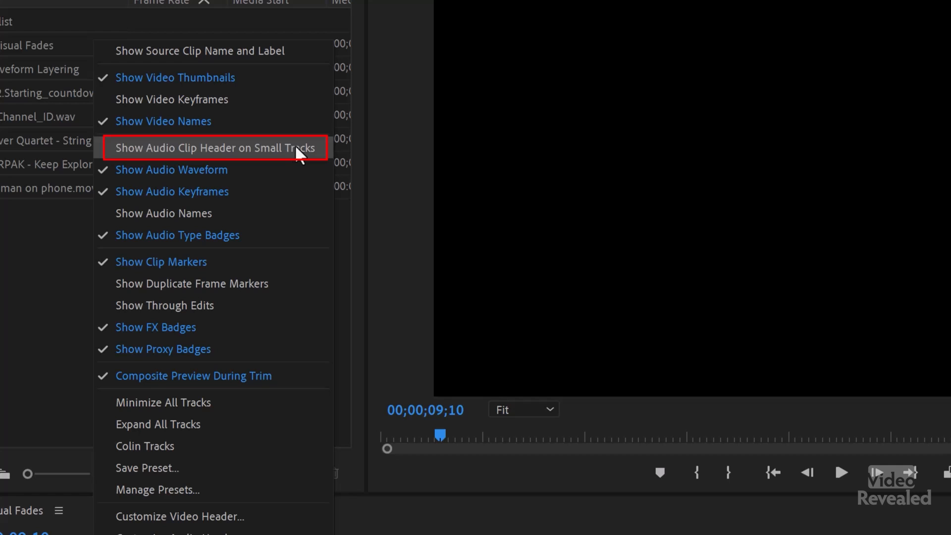
{"action": "left_click", "coordinate": [212, 148]}
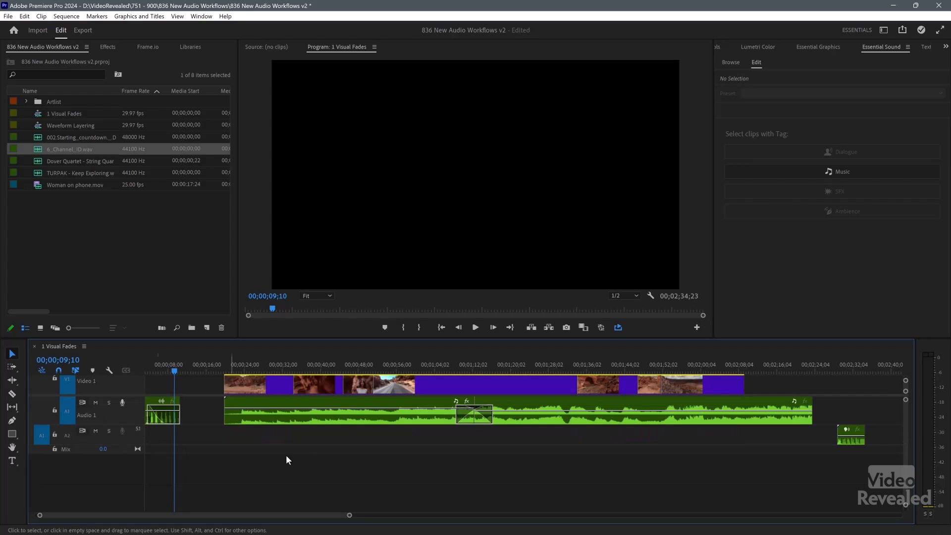
{"action": "mouse_move", "coordinate": [134, 440]}
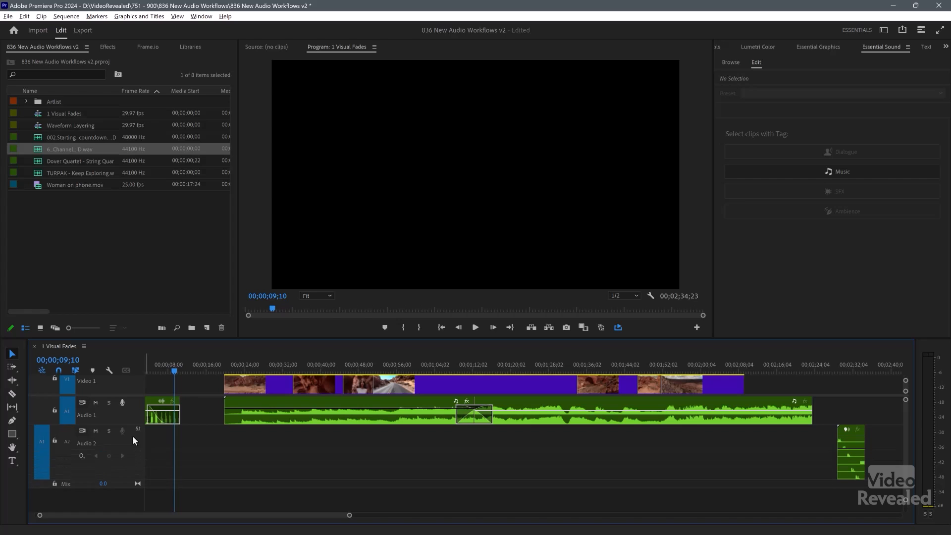
Drop 6_Channel_ID.wav onto Audio 2 near the end of the sequence
{"action": "left_click", "coordinate": [854, 365]}
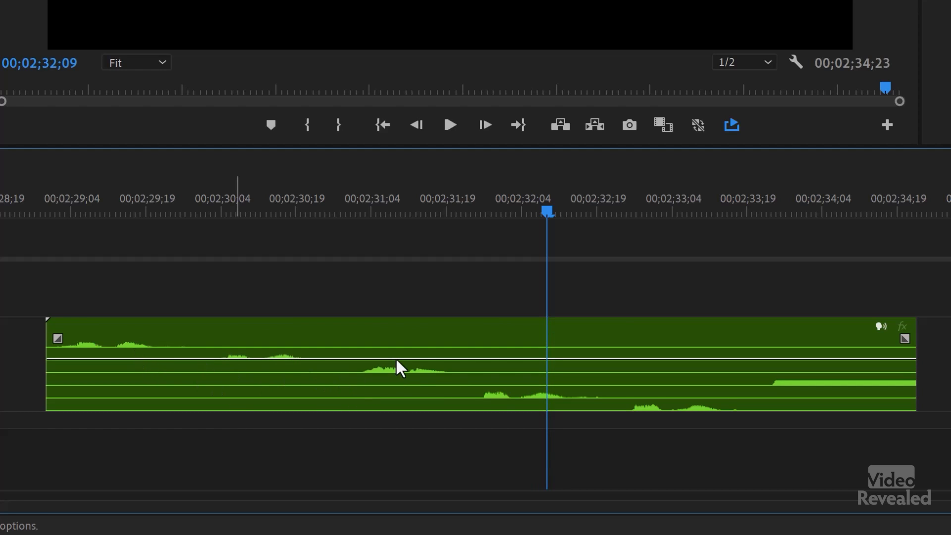
{"action": "mouse_move", "coordinate": [525, 398]}
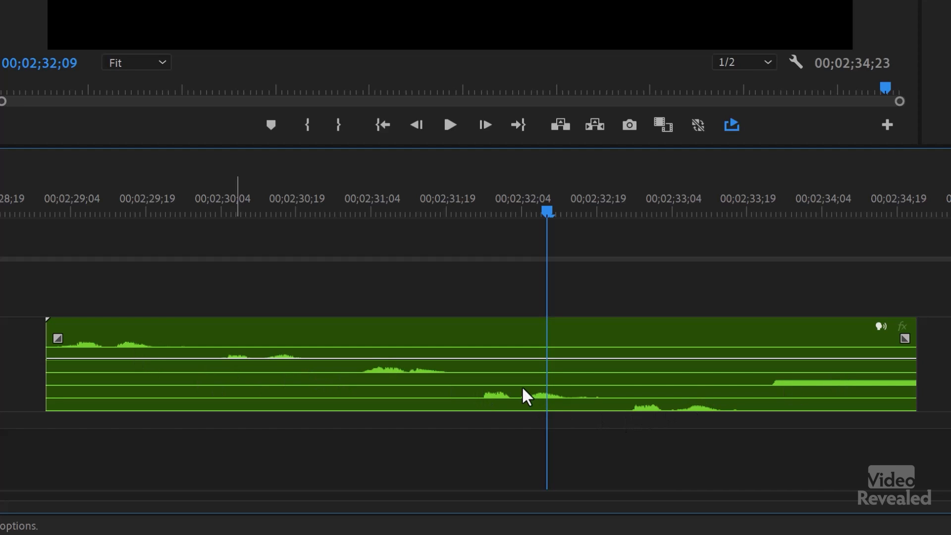
{"action": "mouse_move", "coordinate": [133, 356]}
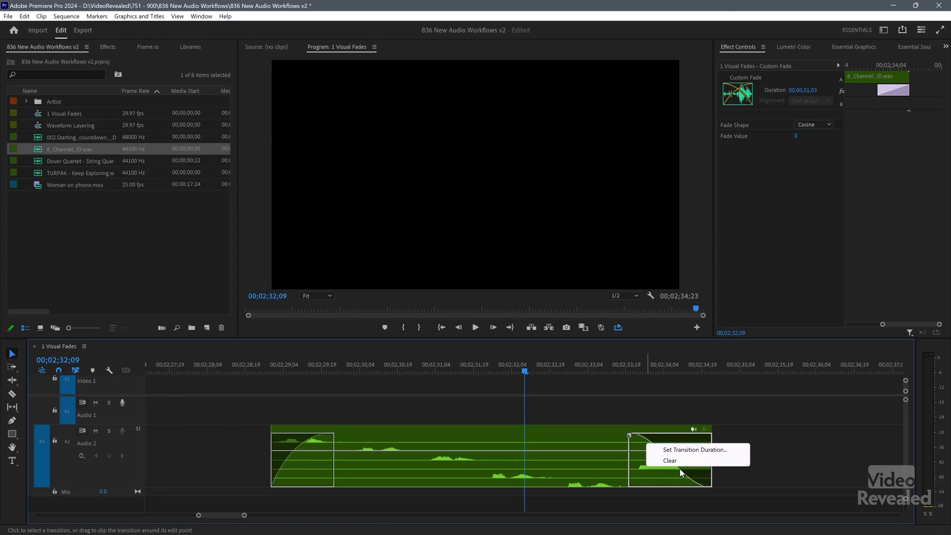
Clear the custom fade from the 5.1 clip and the crossfade between the Audio 1 music clips
{"action": "left_click", "coordinate": [670, 460]}
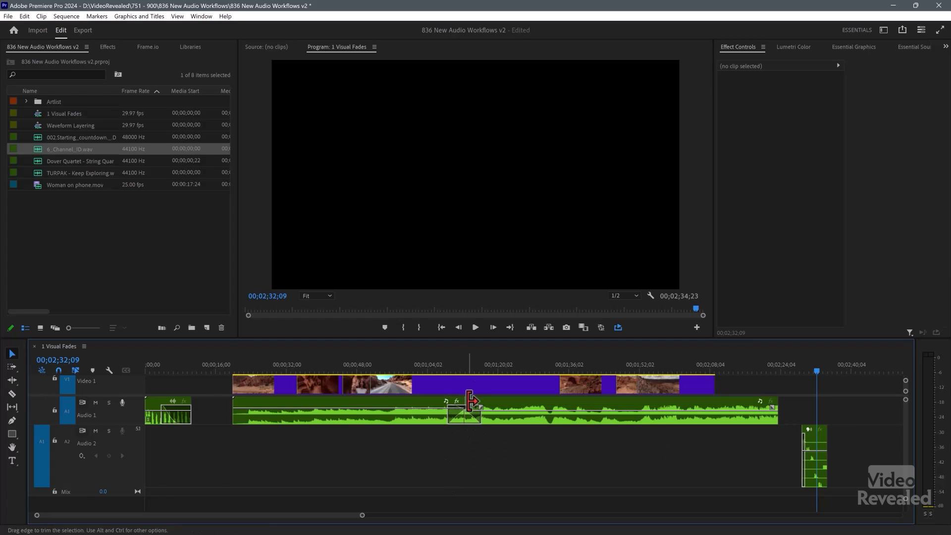
{"action": "left_click", "coordinate": [463, 415]}
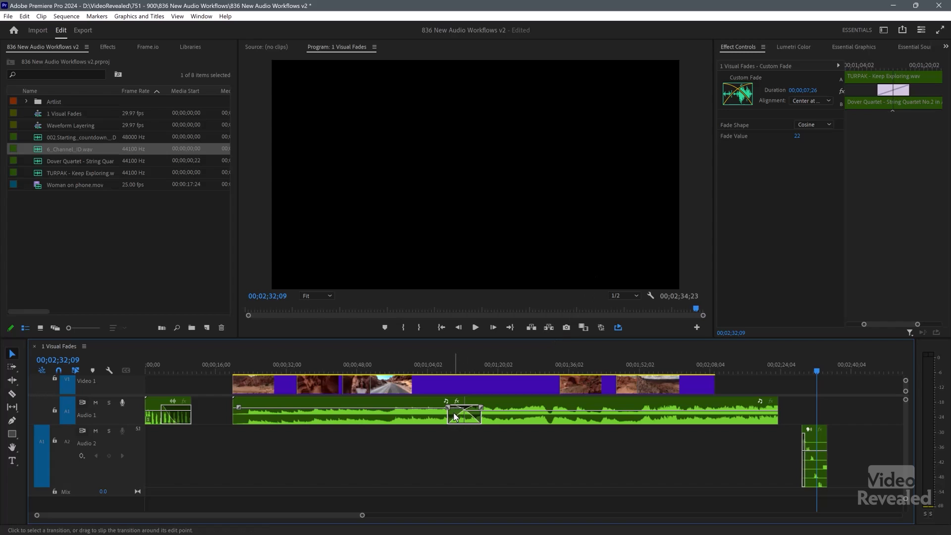
{"action": "left_click", "coordinate": [475, 439]}
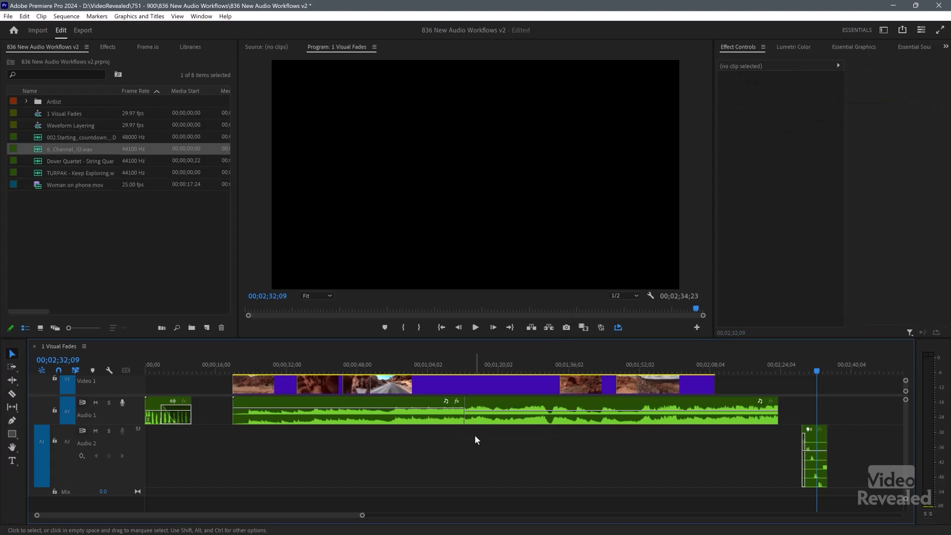